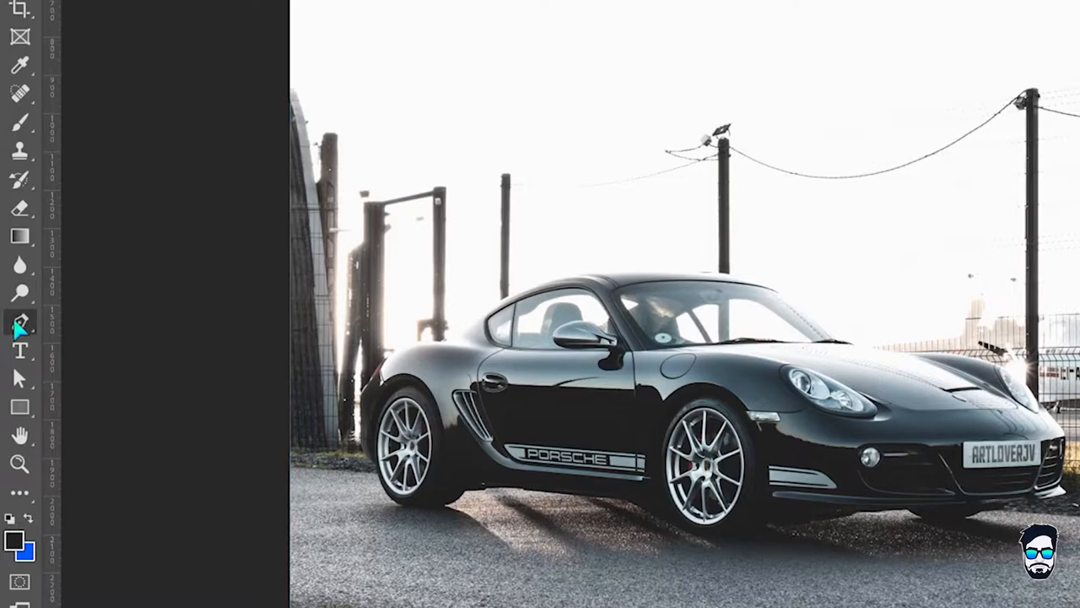
- Set the Pen tool to Shape mode with no fill for tracing the windshield outline
left_click(222, 43)
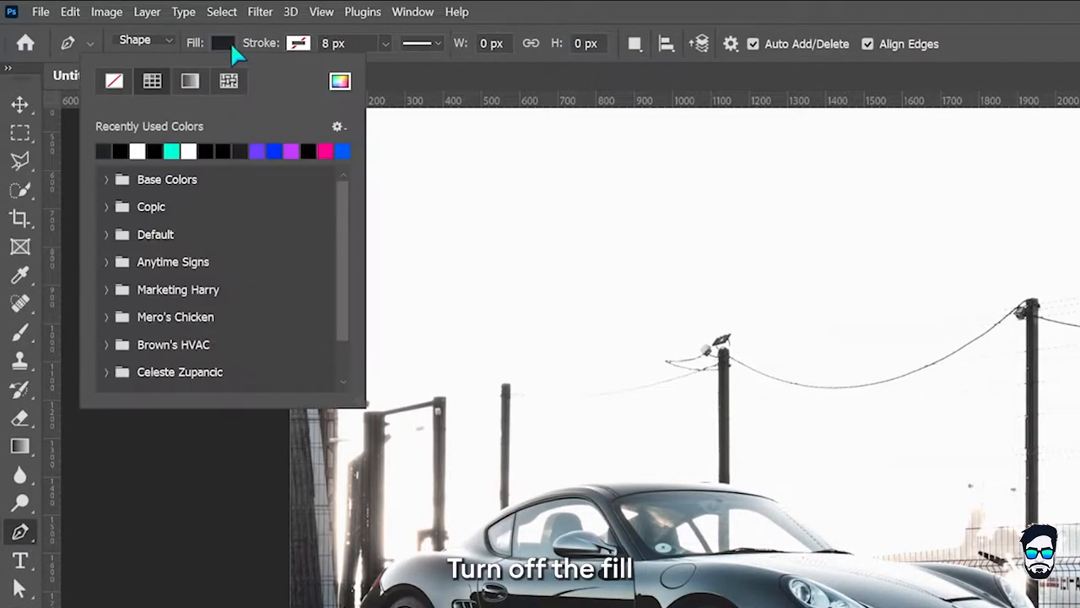
left_click(114, 81)
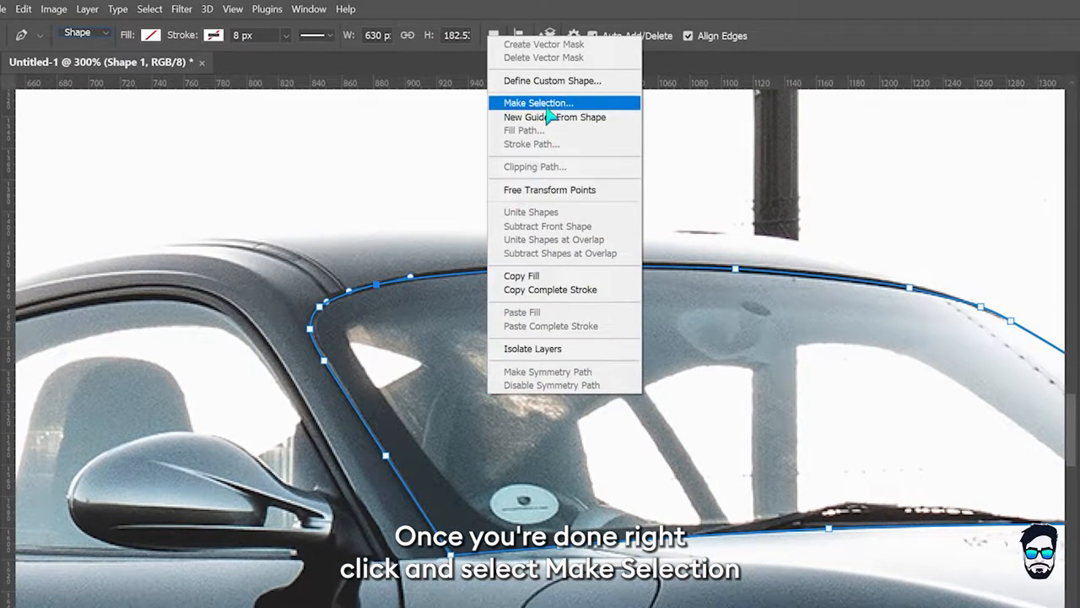
- Convert the windshield path to an unfeathered selection and add an Exposure adjustment layer
left_click(537, 102)
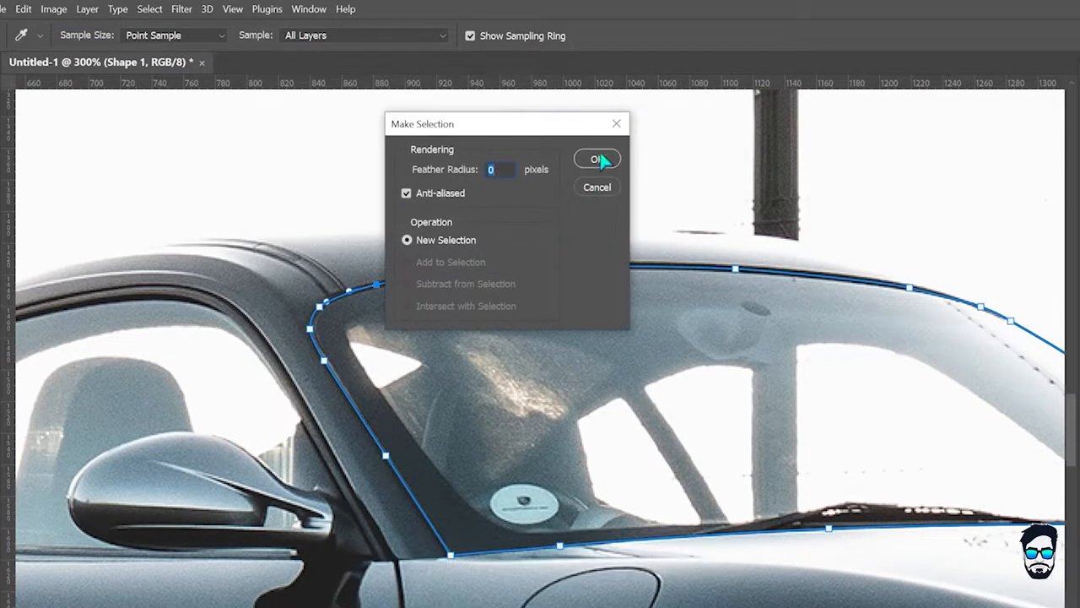
left_click(597, 159)
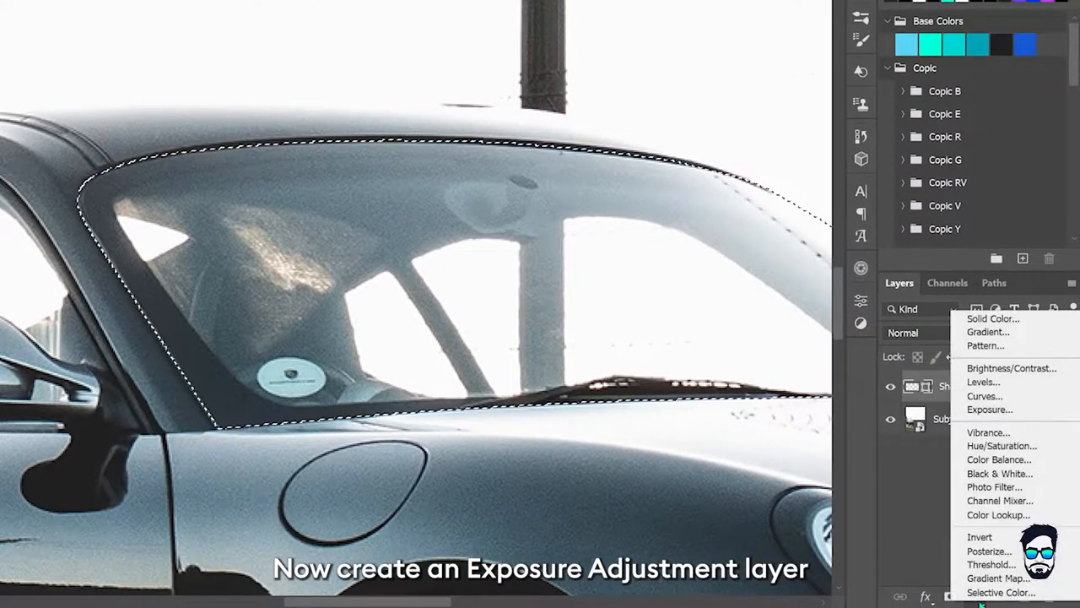
left_click(990, 409)
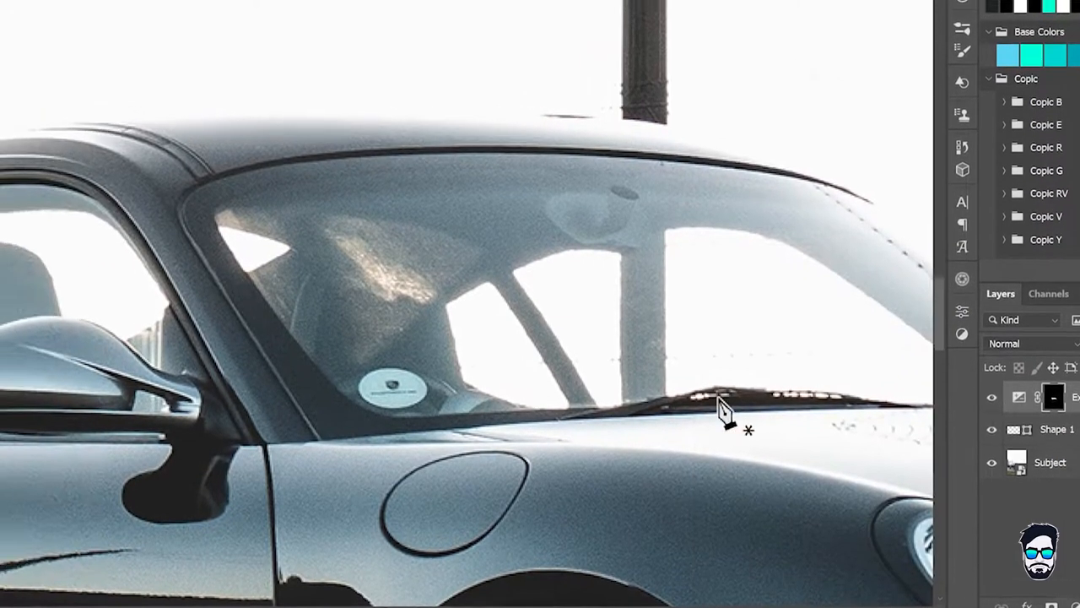
- Convert the traced side-window-and-mirror outline into an active selection via Make Selection
right_click(722, 410)
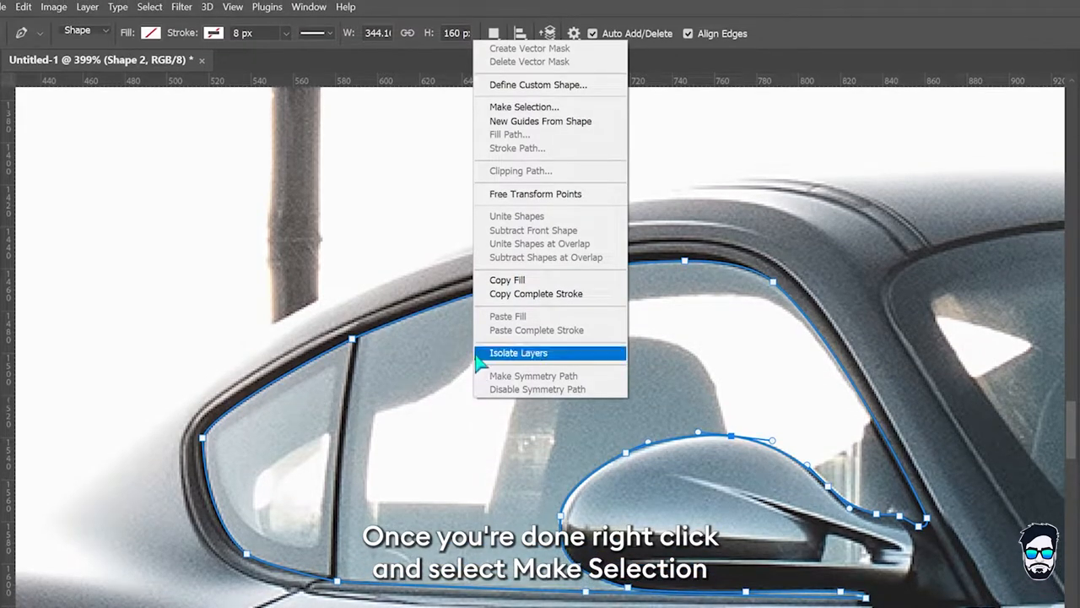
left_click(524, 106)
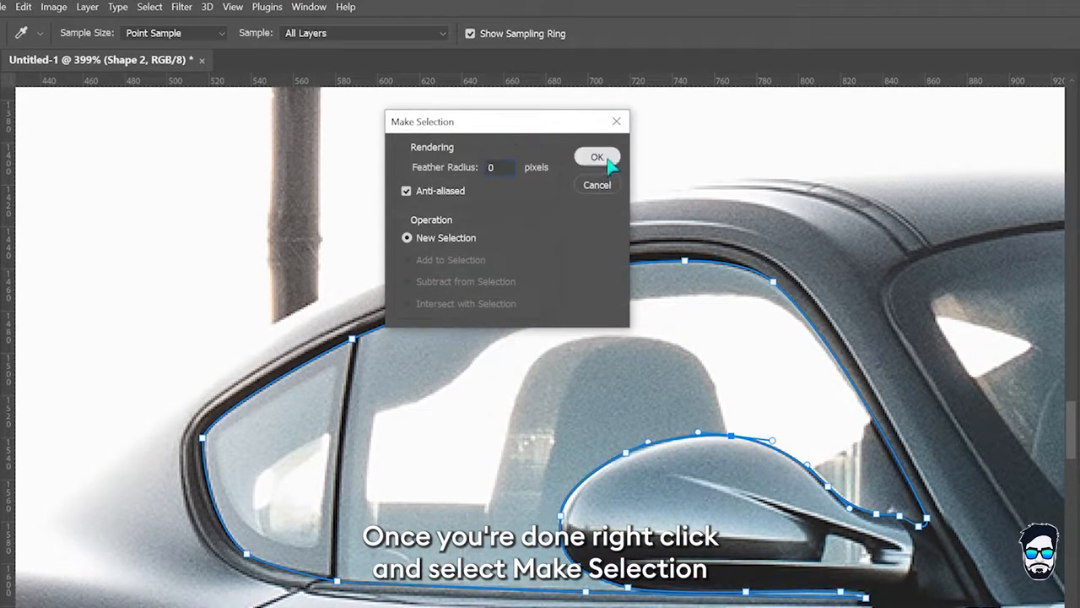
left_click(597, 156)
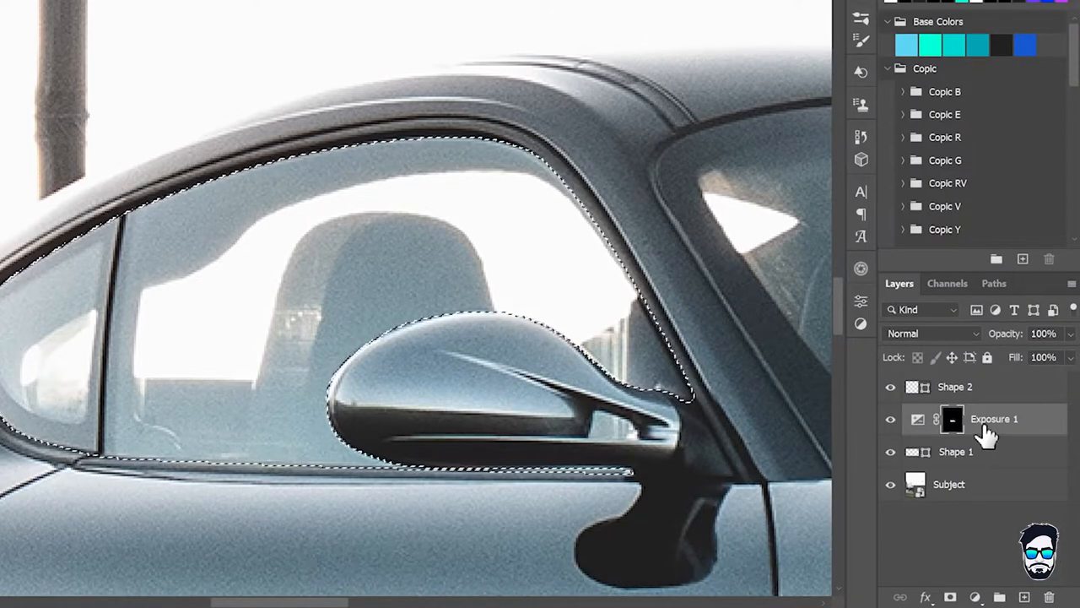
- Fill the side-window selection into the Exposure 1 mask with Alt+Backspace, then deselect
key("alt+BackSpace")
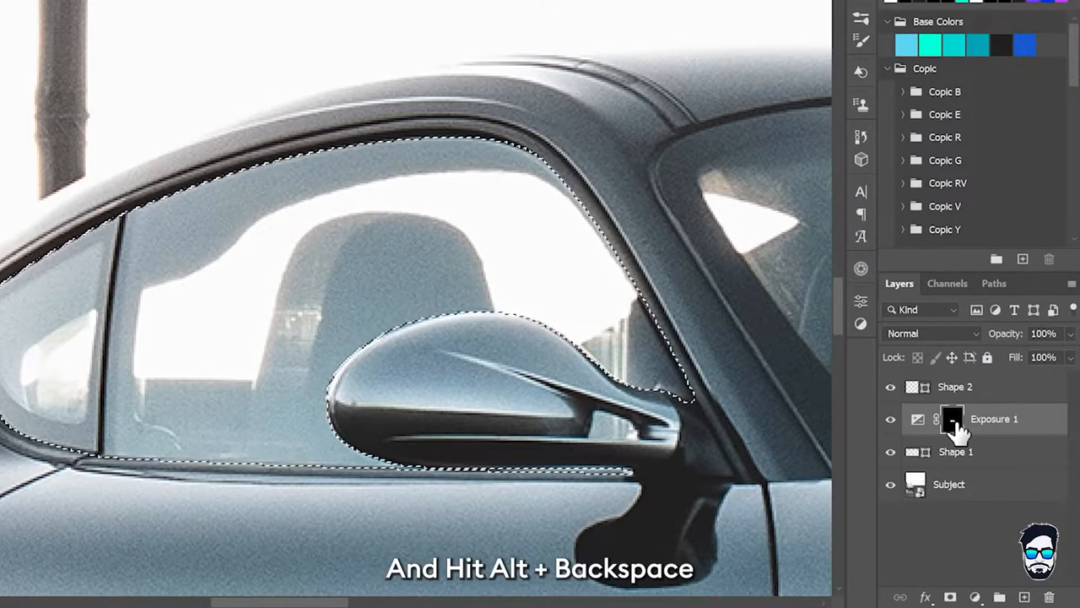
key("alt+backspace")
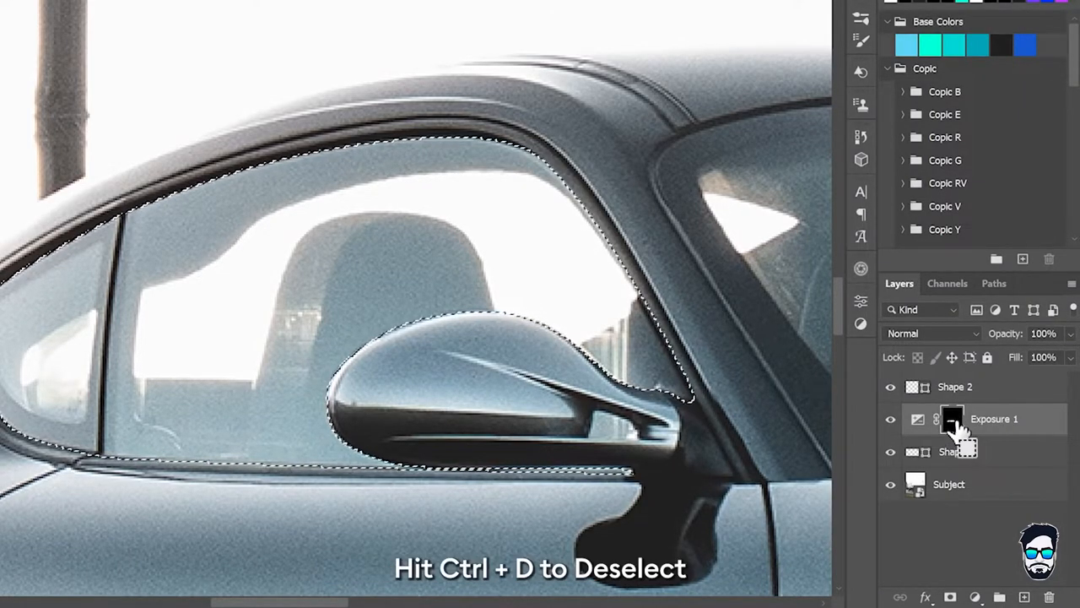
key("ctrl+d")
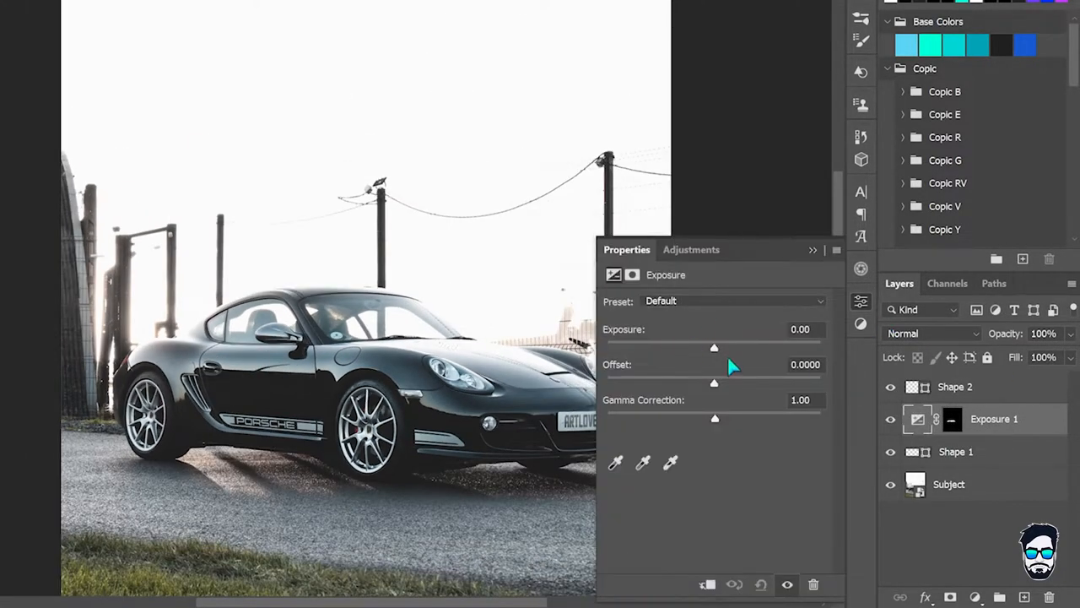
- Lower exposure to about -2.62 and set the Exposure layer's blend mode to Multiply
left_click_drag(714, 348, 672, 348)
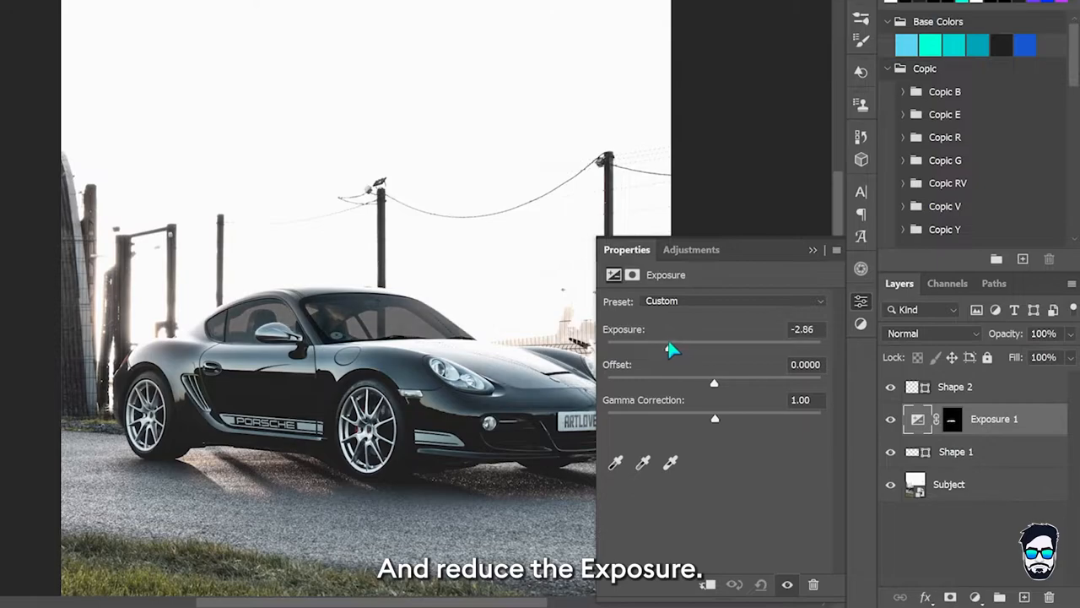
left_click_drag(672, 349, 663, 344)
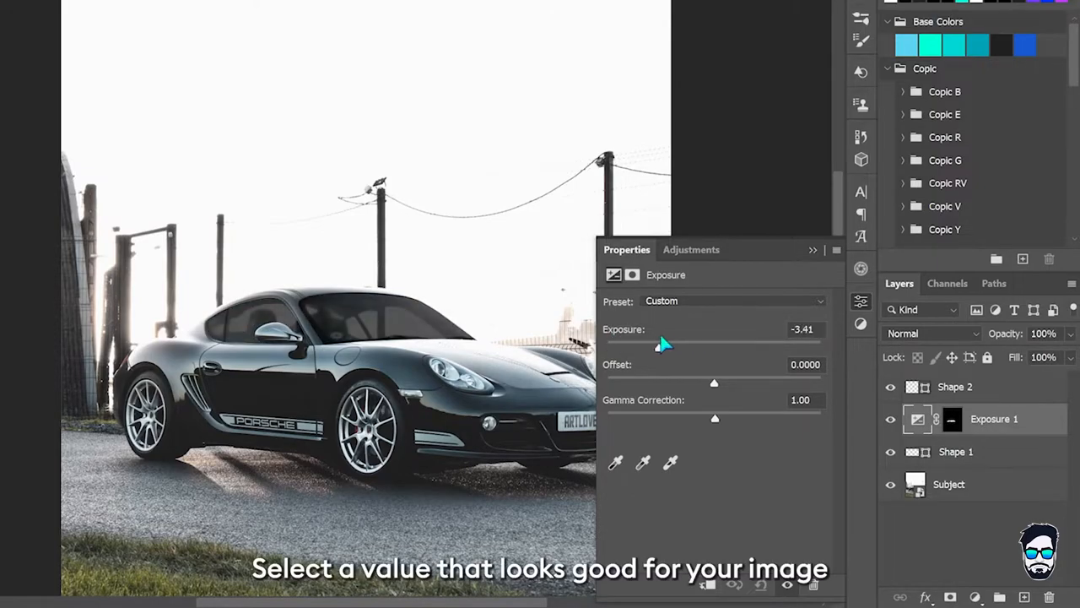
left_click_drag(660, 348, 672, 347)
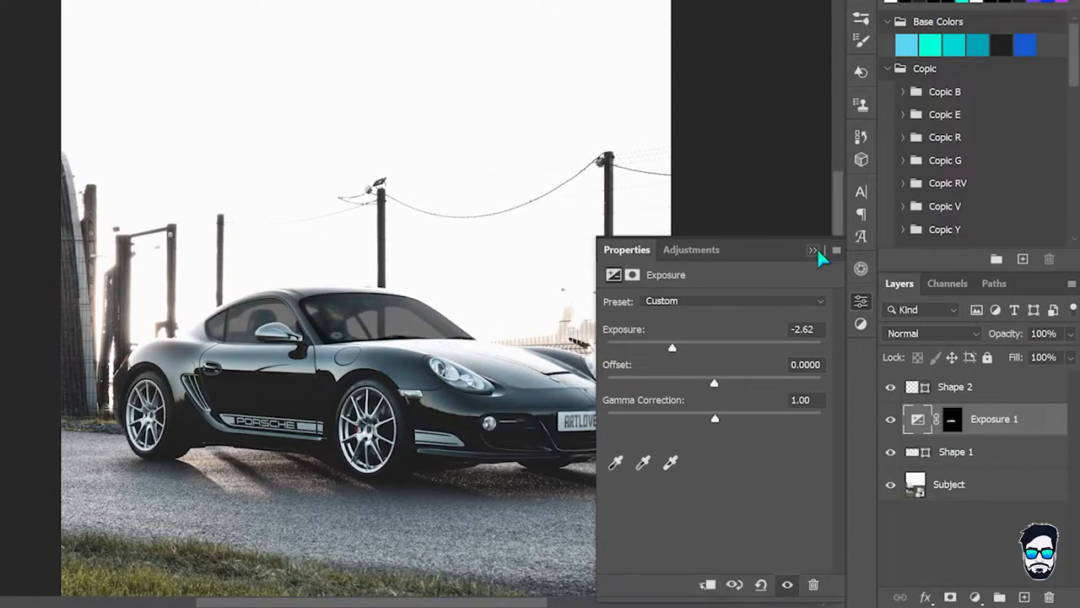
left_click(931, 333)
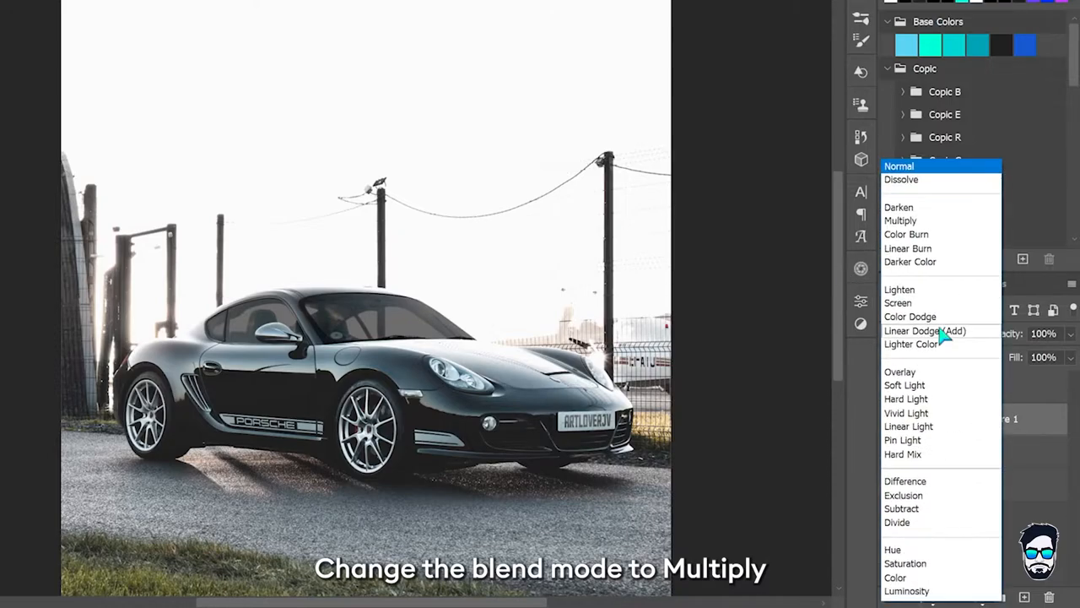
left_click(901, 221)
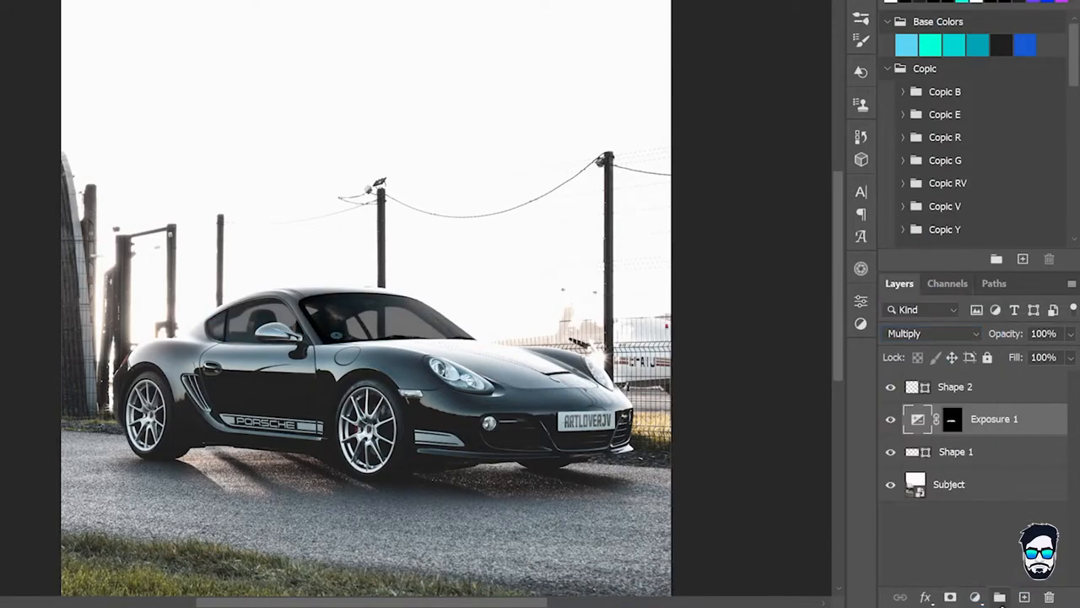
- Add a colorized Hue/Saturation layer with hue about 208 and saturation about 35
left_click(975, 596)
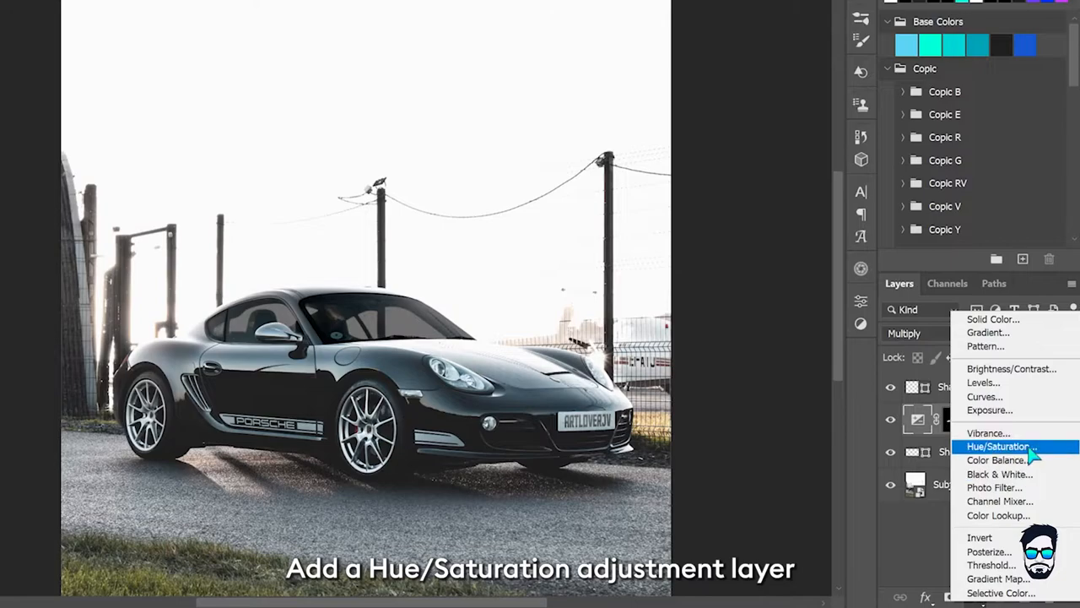
left_click(999, 445)
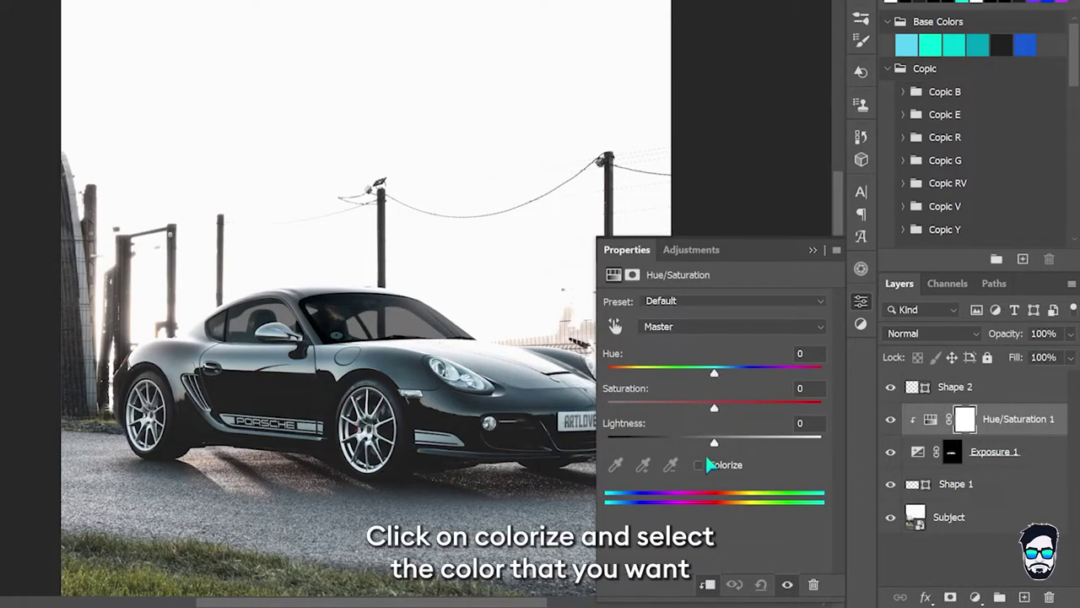
left_click(698, 465)
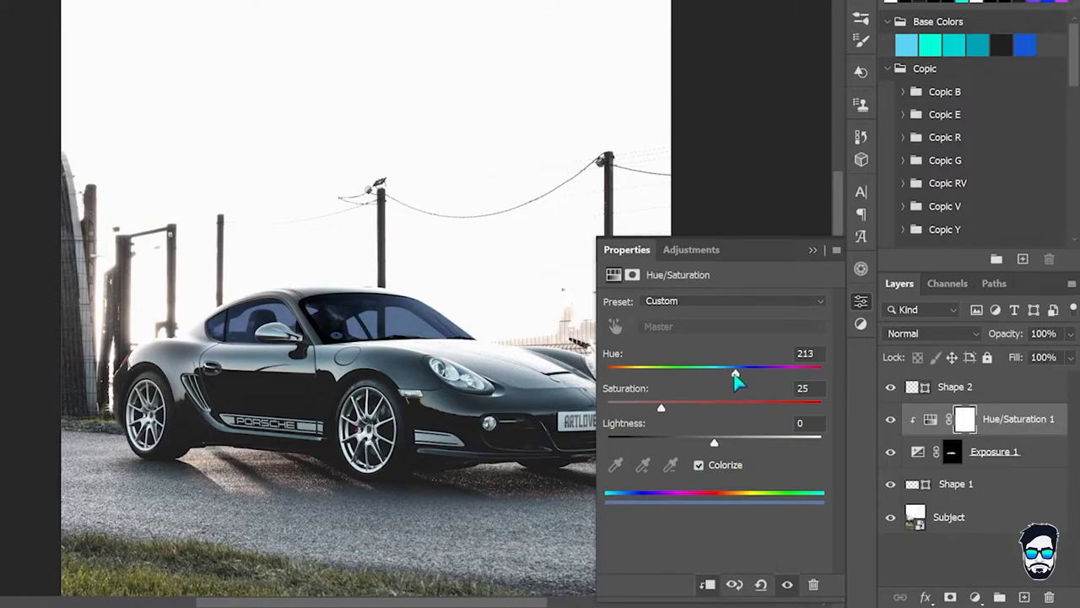
left_click_drag(735, 372, 731, 372)
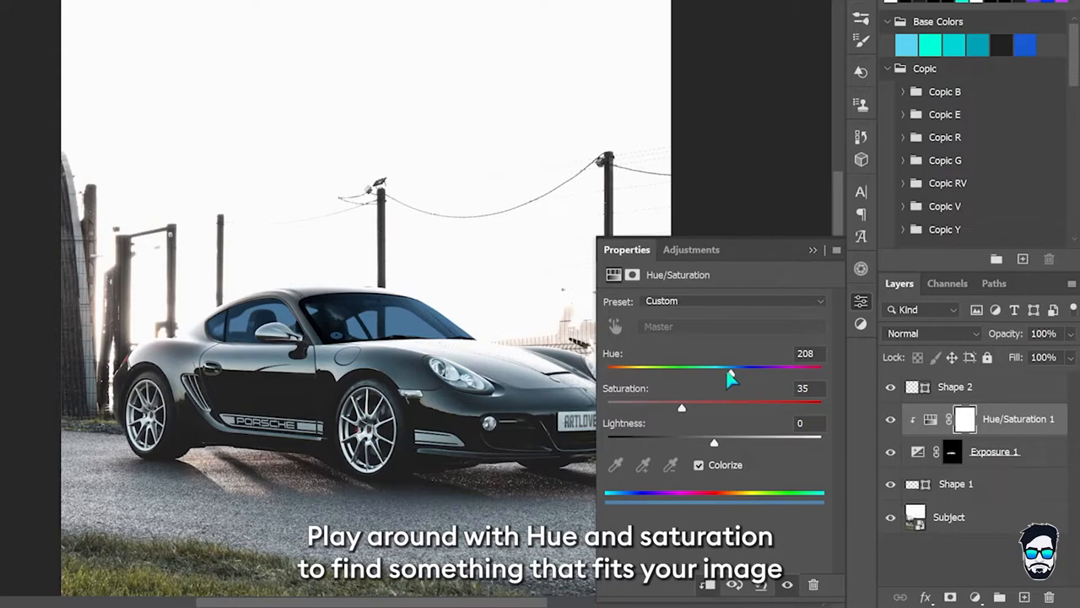
left_click_drag(730, 372, 737, 373)
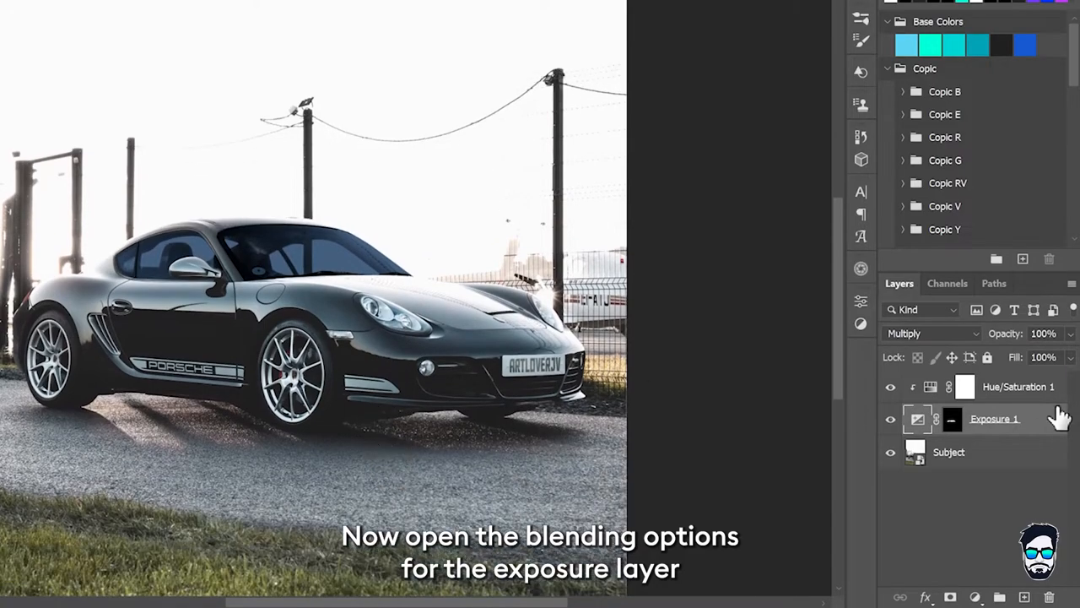
- Open the Layer Style blending options for the Exposure 1 layer
double_click(995, 419)
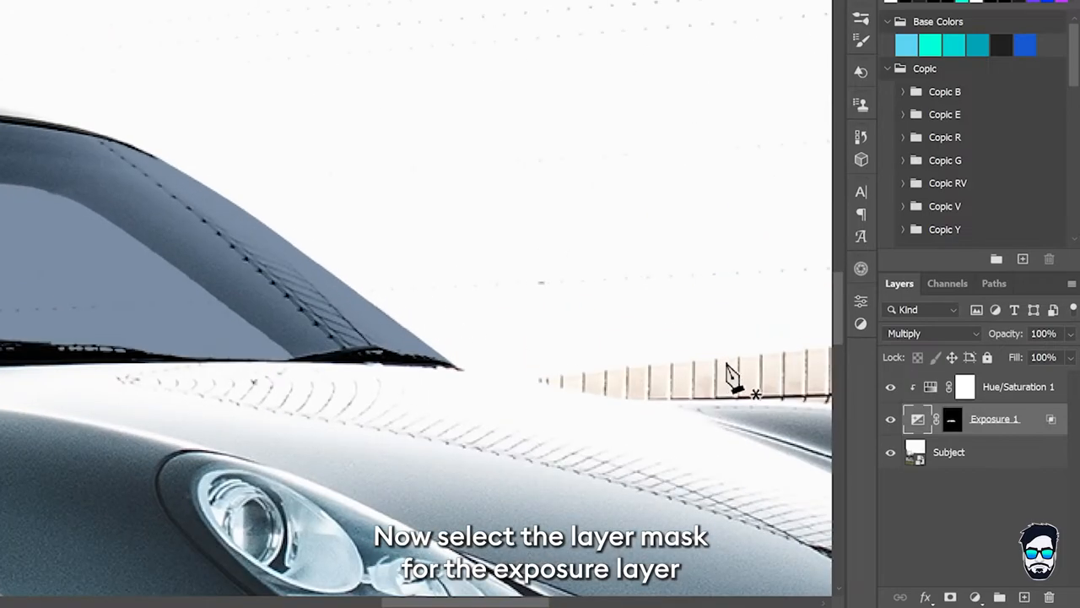
- Paint out the darkening along the windshield reflection edge in the Exposure 1 mask
left_click(951, 419)
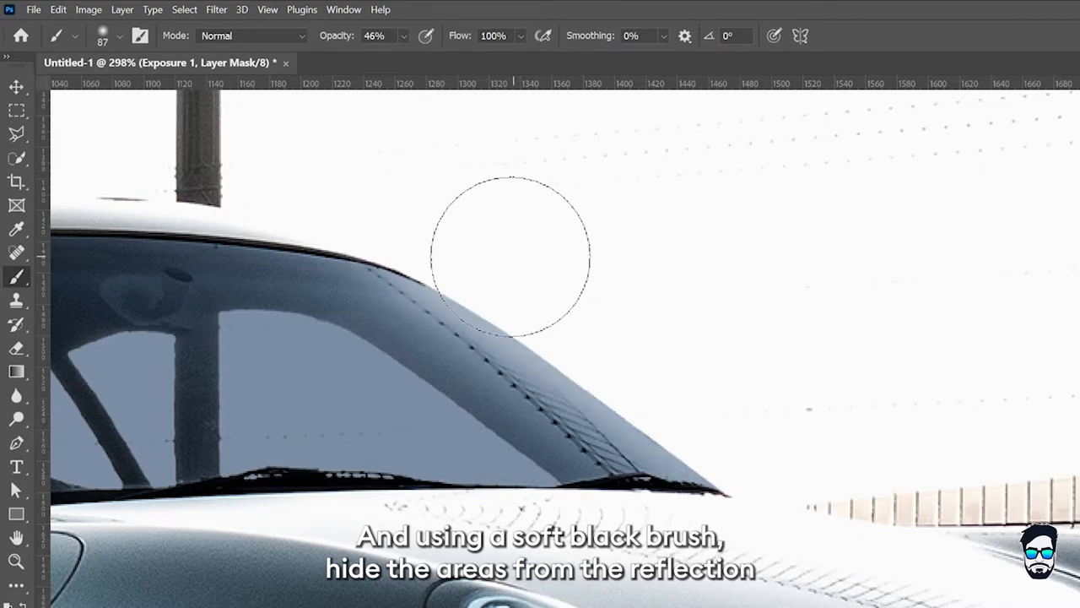
left_click_drag(507, 253, 659, 367)
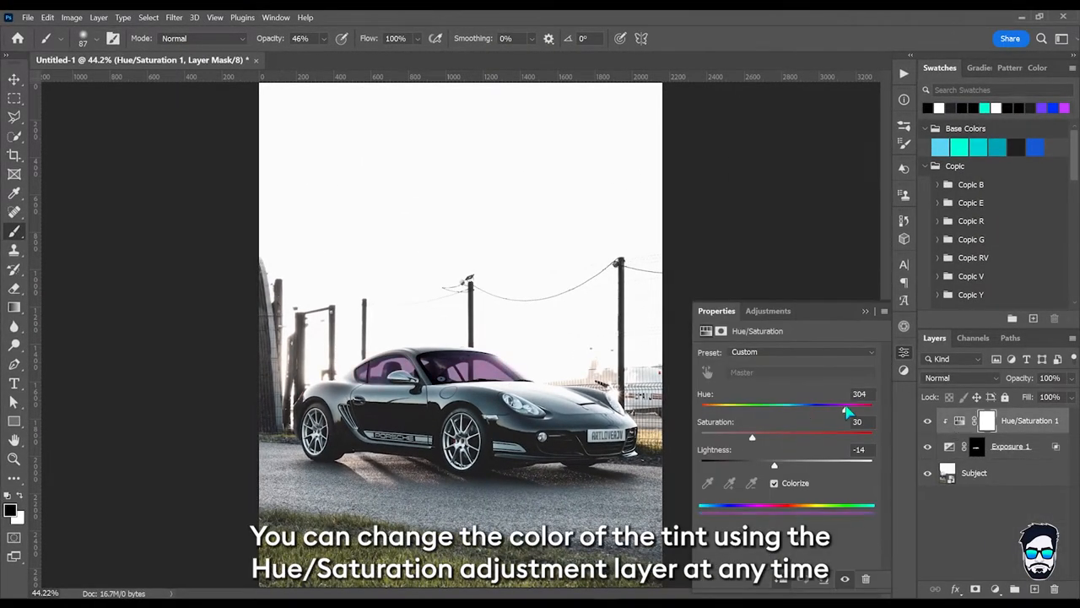
- Shift the Hue/Saturation hue to 0 for a reddish-brown window tint
left_click_drag(848, 405, 701, 405)
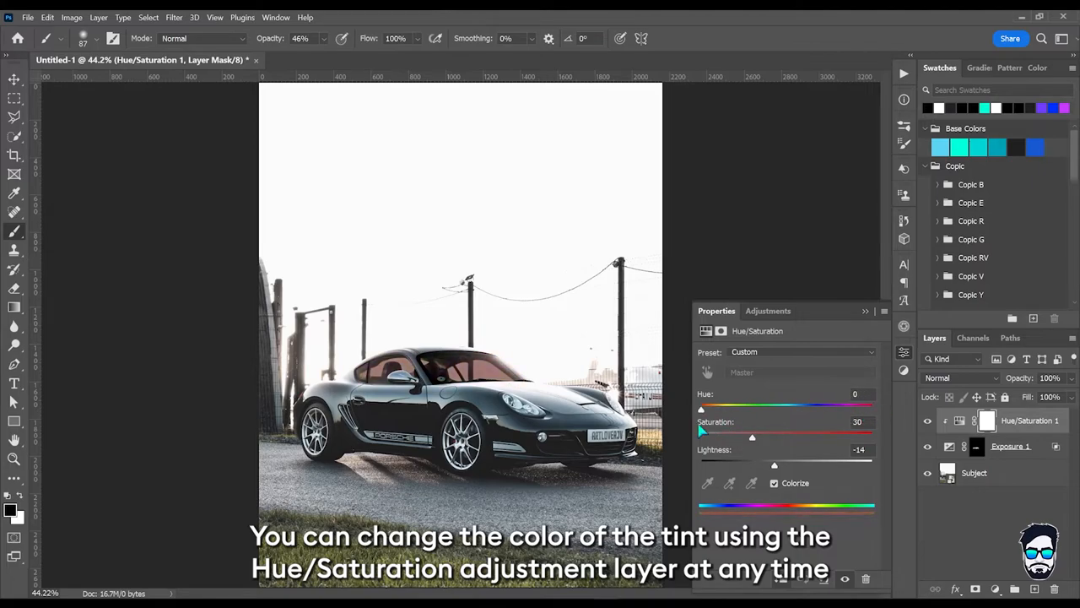